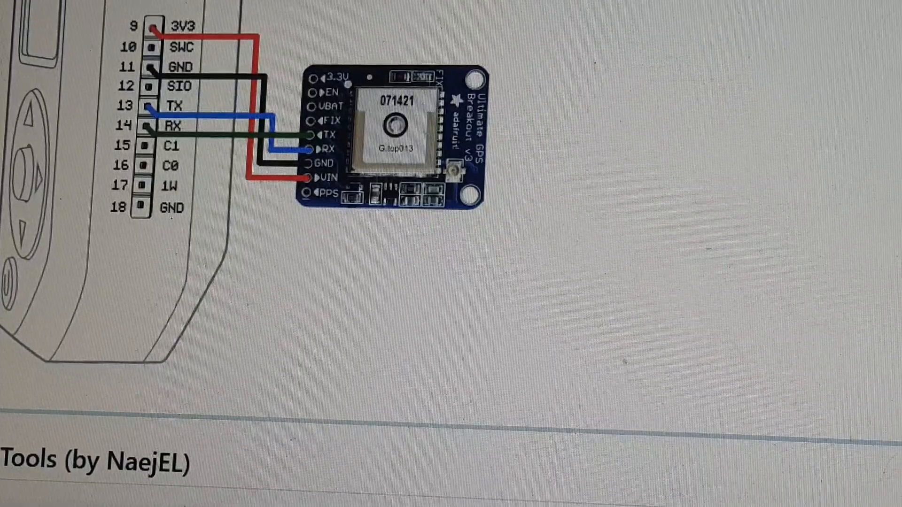
{"action": "scroll", "scroll_direction": "up", "scroll_amount": 3}
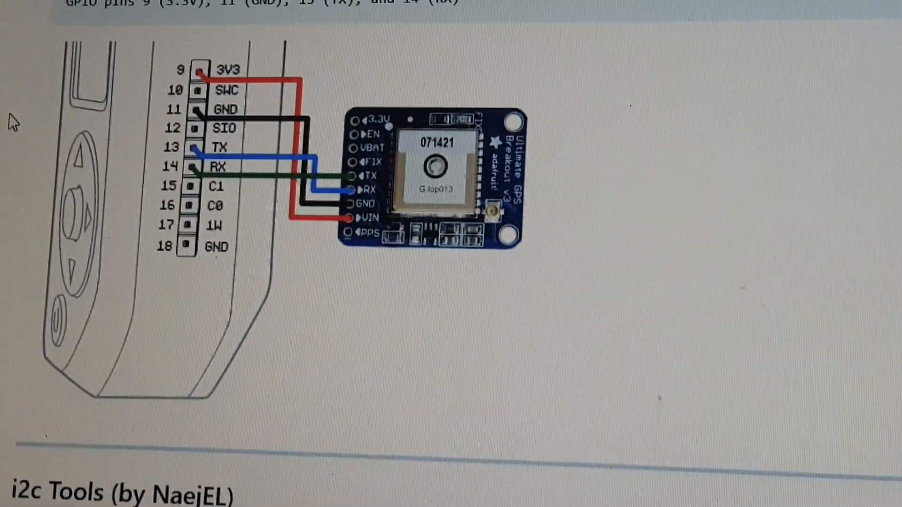
{"action": "scroll", "scroll_direction": "up", "scroll_amount": 3}
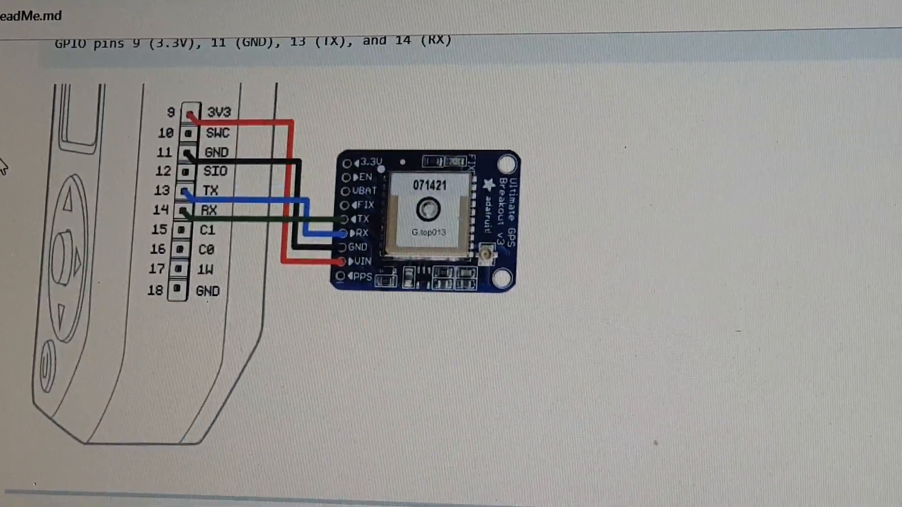